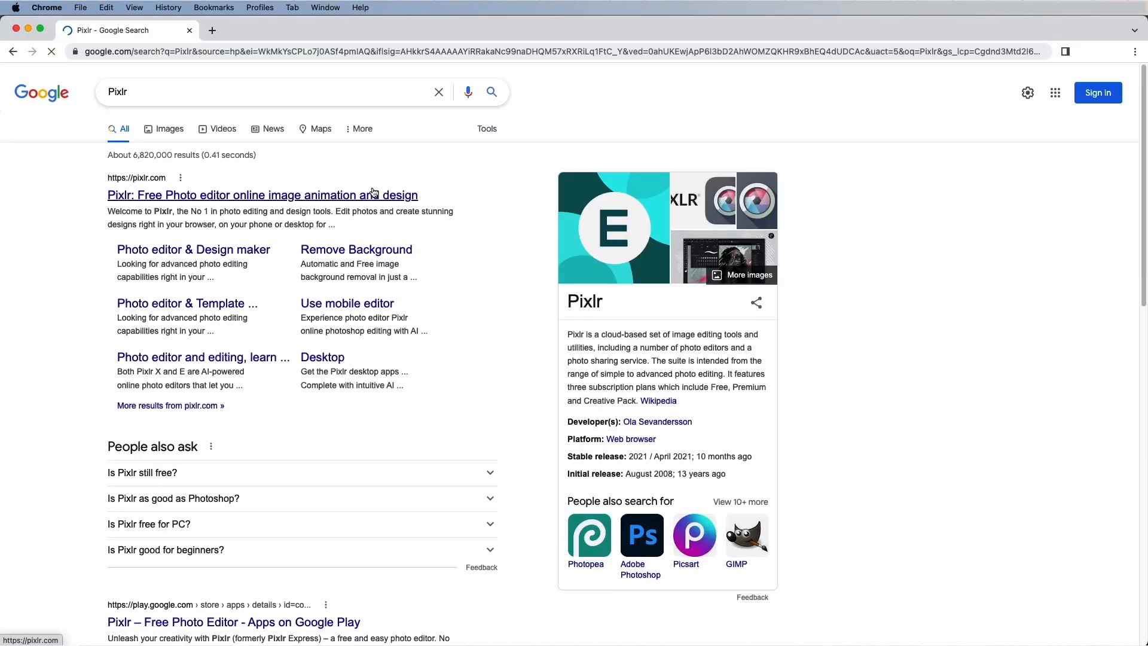
# - Go from the Google results to pixlr.com and start a Pixlr E photo editing project
pyautogui.click(263, 195)
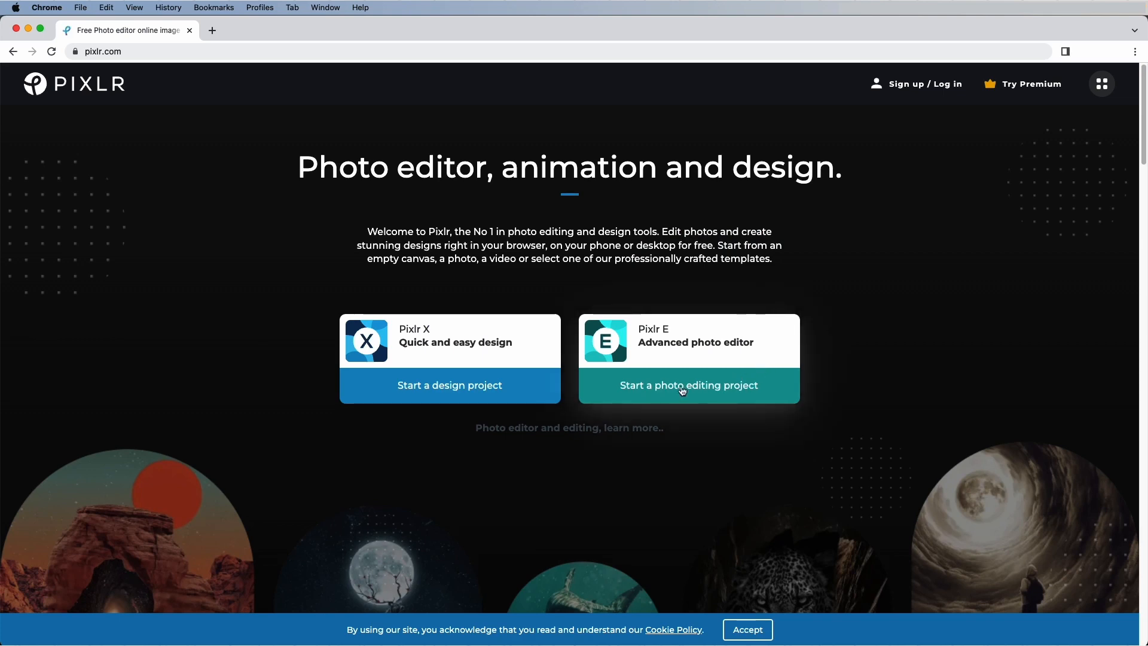
pyautogui.click(688, 385)
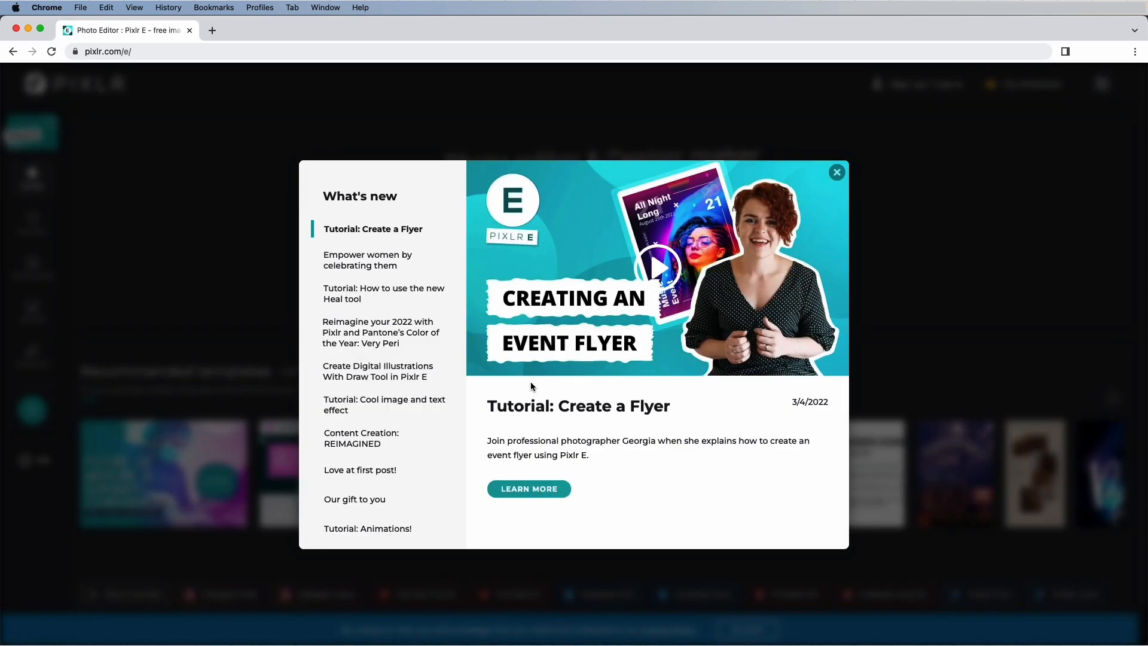
# - Close the What's new popup and scroll down the Pixlr E home screen
pyautogui.click(835, 172)
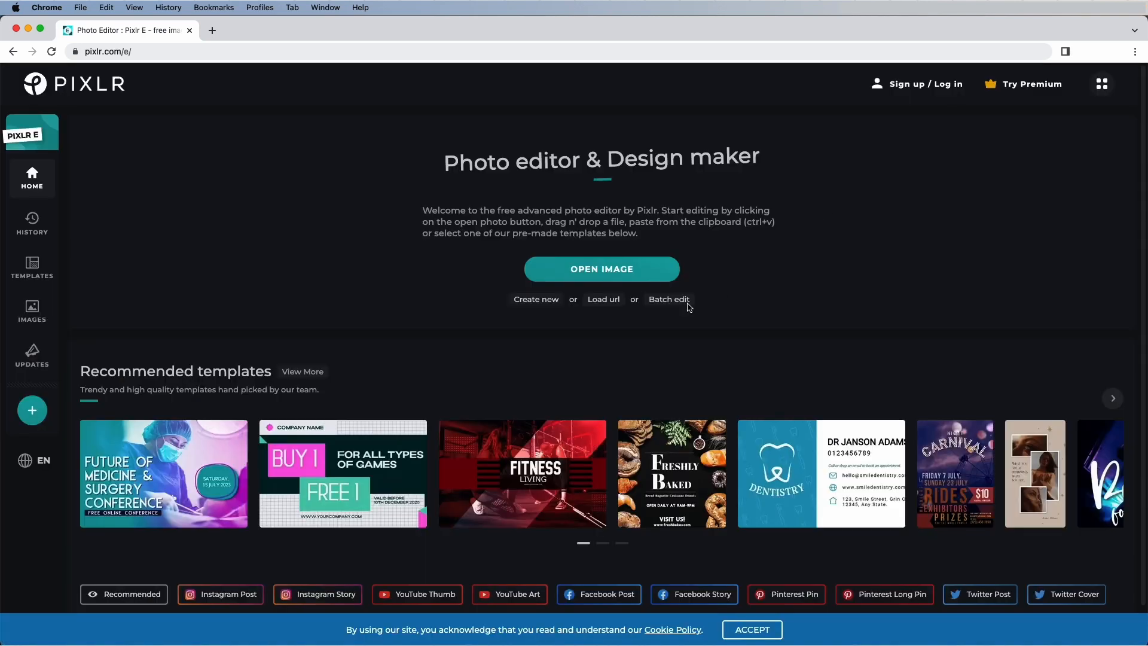
pyautogui.scroll(-3)
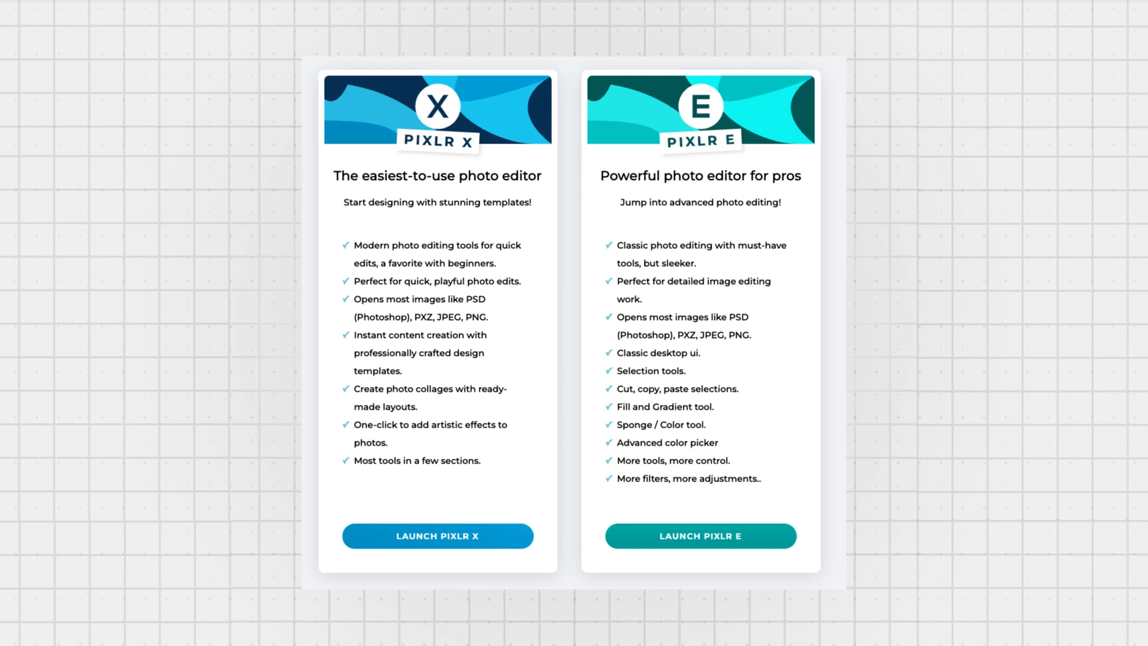
# - Pick the Roblox Clothes category and open the beige buttoned coat shirt template
pyautogui.click(699, 535)
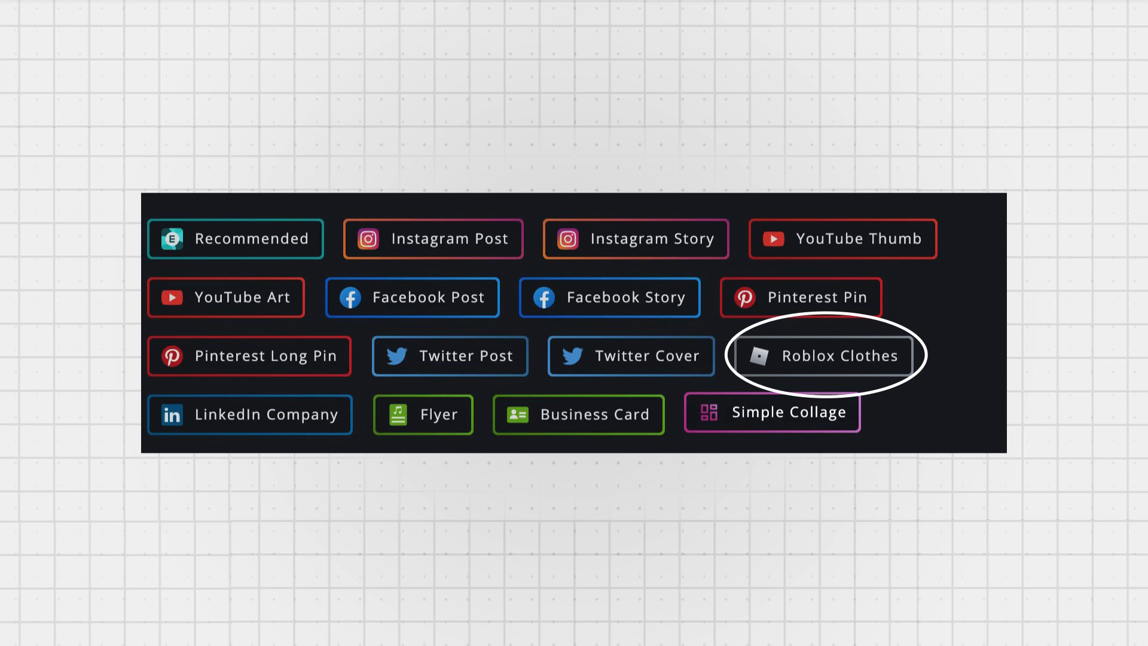
pyautogui.click(821, 355)
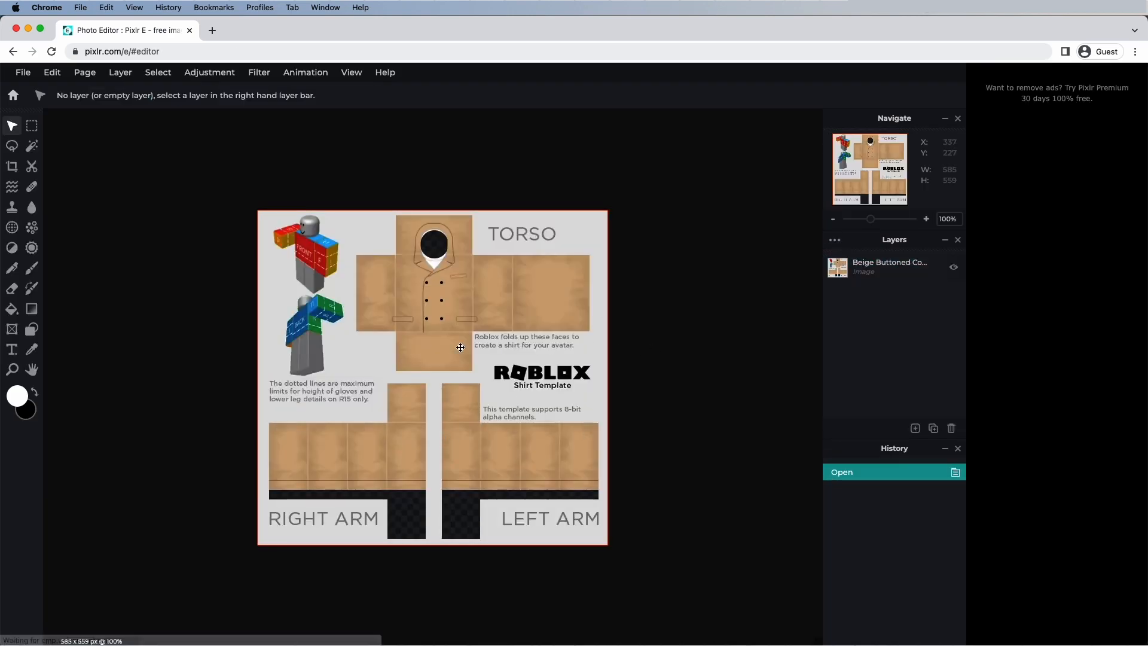
# - Open Contrastz_Roblox_Template.png in the editor
pyautogui.click(925, 219)
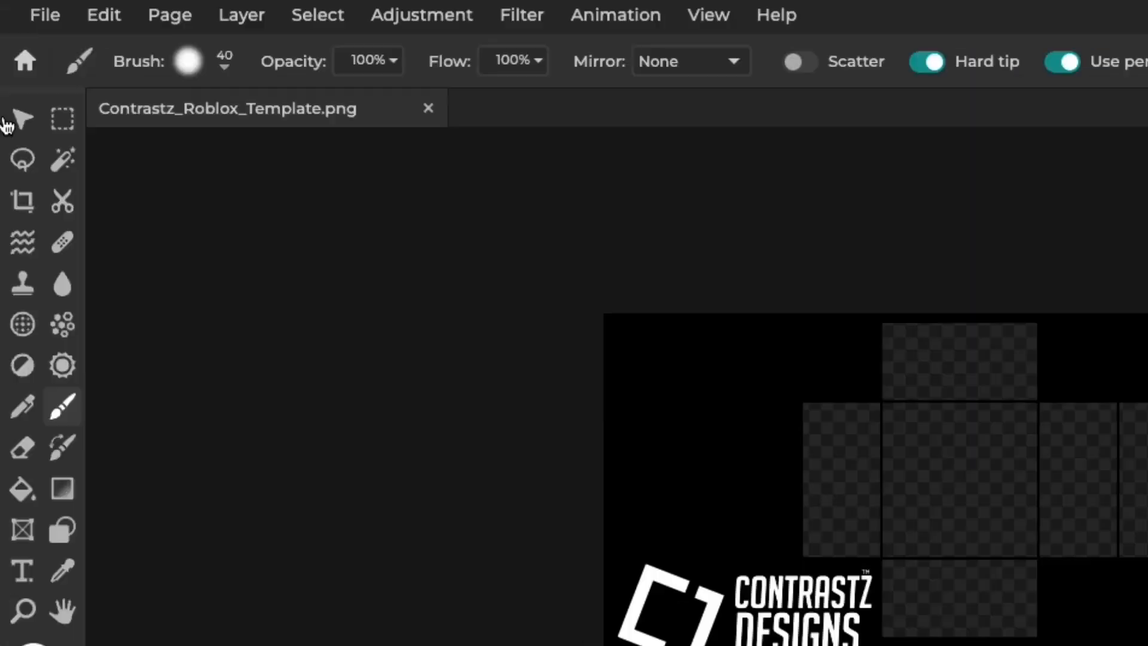
pyautogui.moveTo(61, 119)
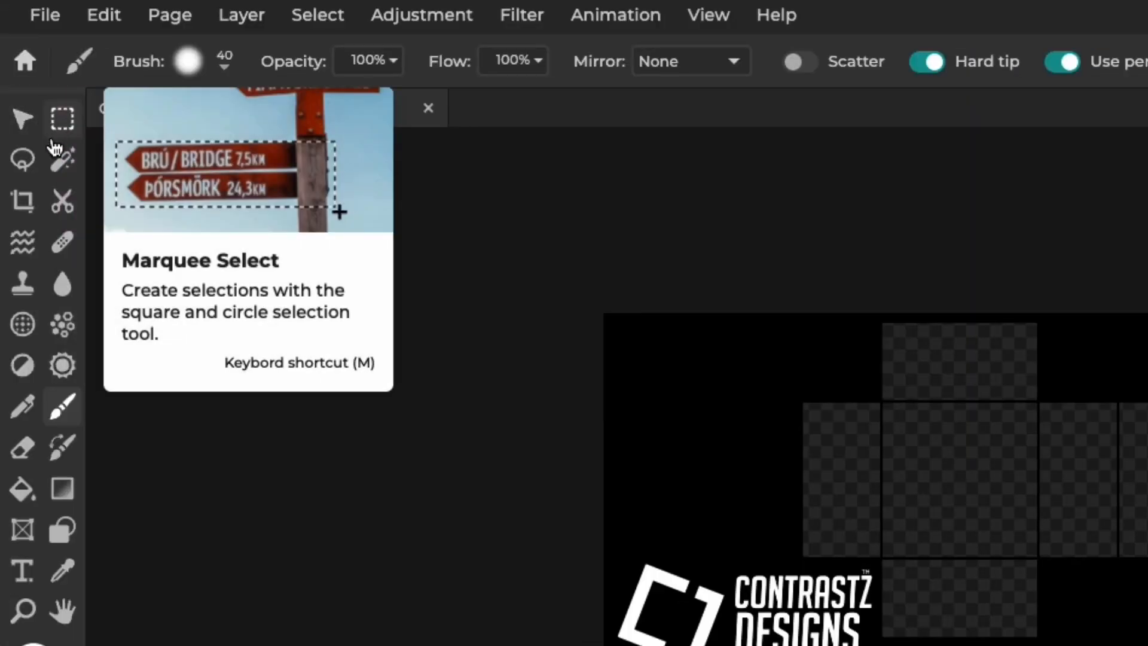
pyautogui.moveTo(62, 161)
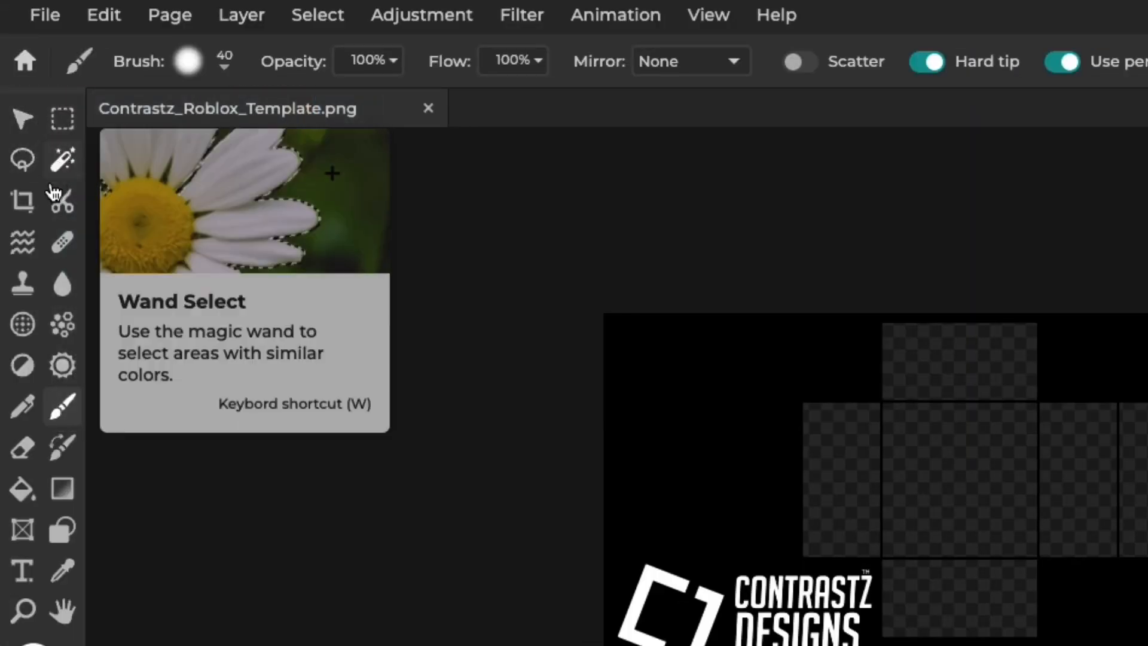
pyautogui.moveTo(22, 242)
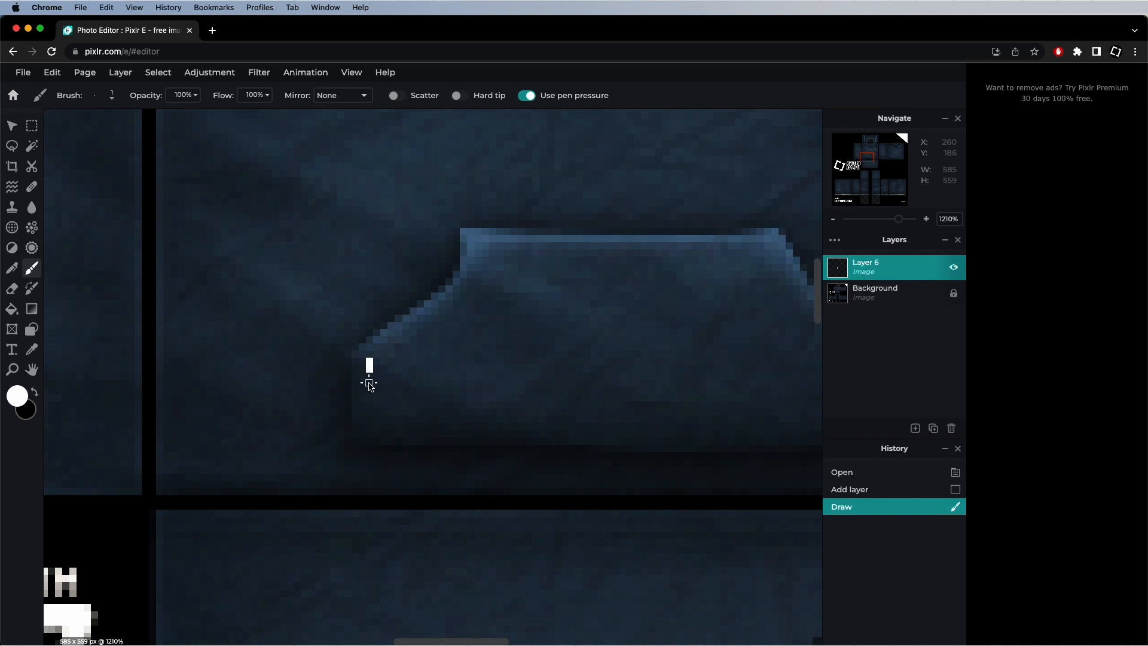
# - Add white pixels below and to the right, extending the L-shaped line
pyautogui.click(369, 384)
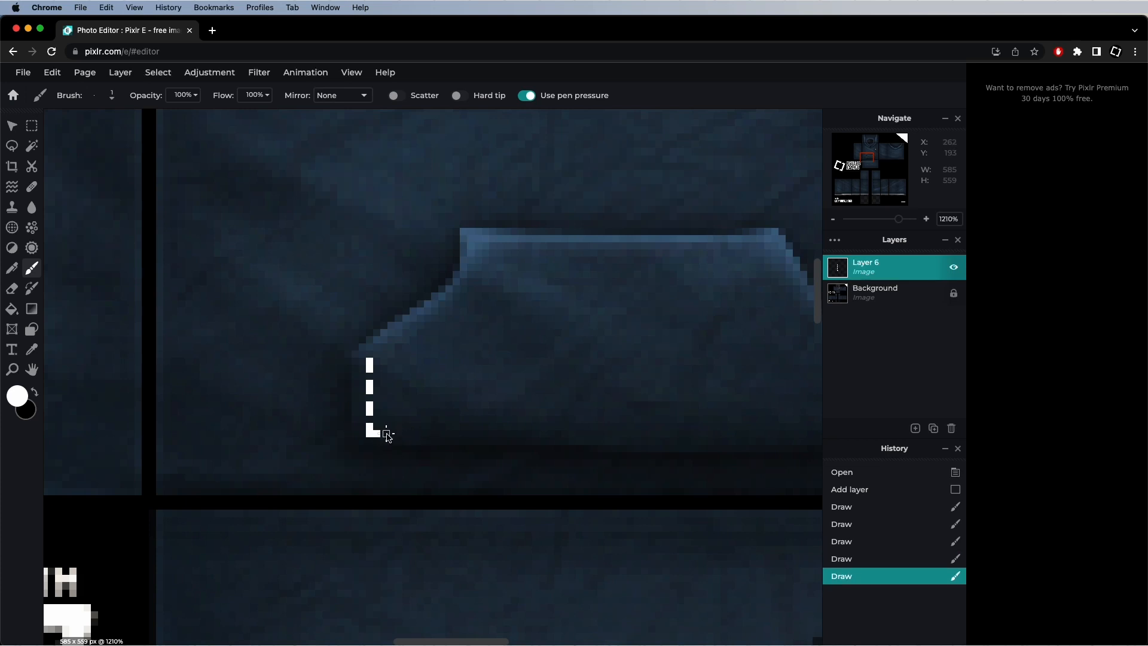
pyautogui.click(124, 30)
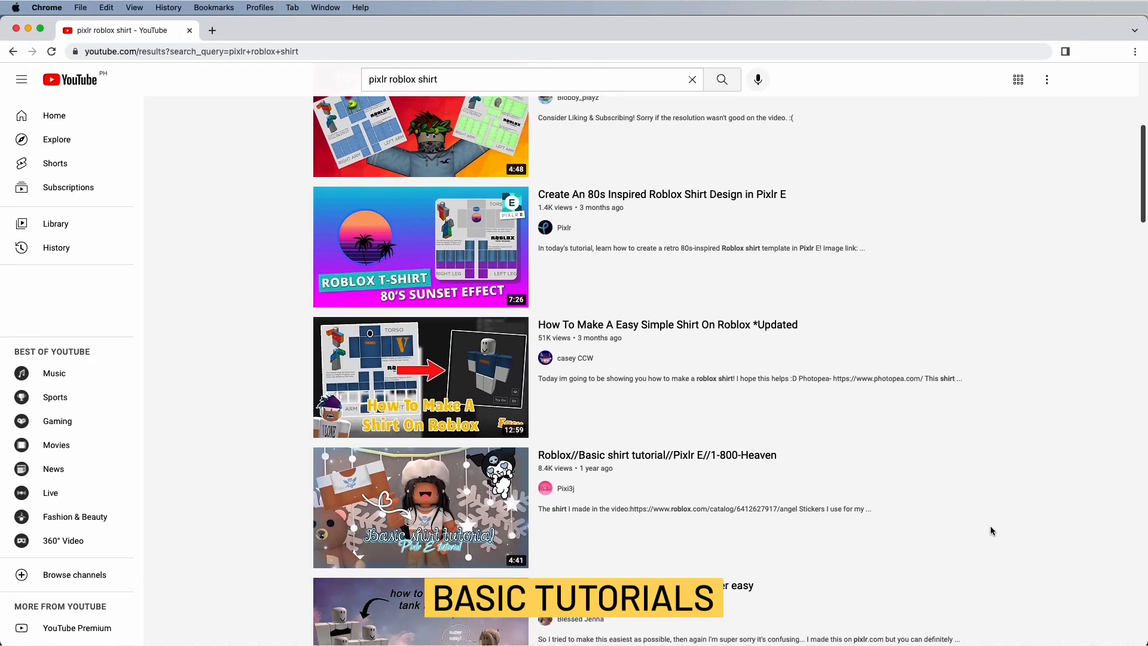
# - Scroll through the 'pixlr roblox shirt' results, Pixlr articles, and 'Photoshop' search results
pyautogui.scroll(-3)
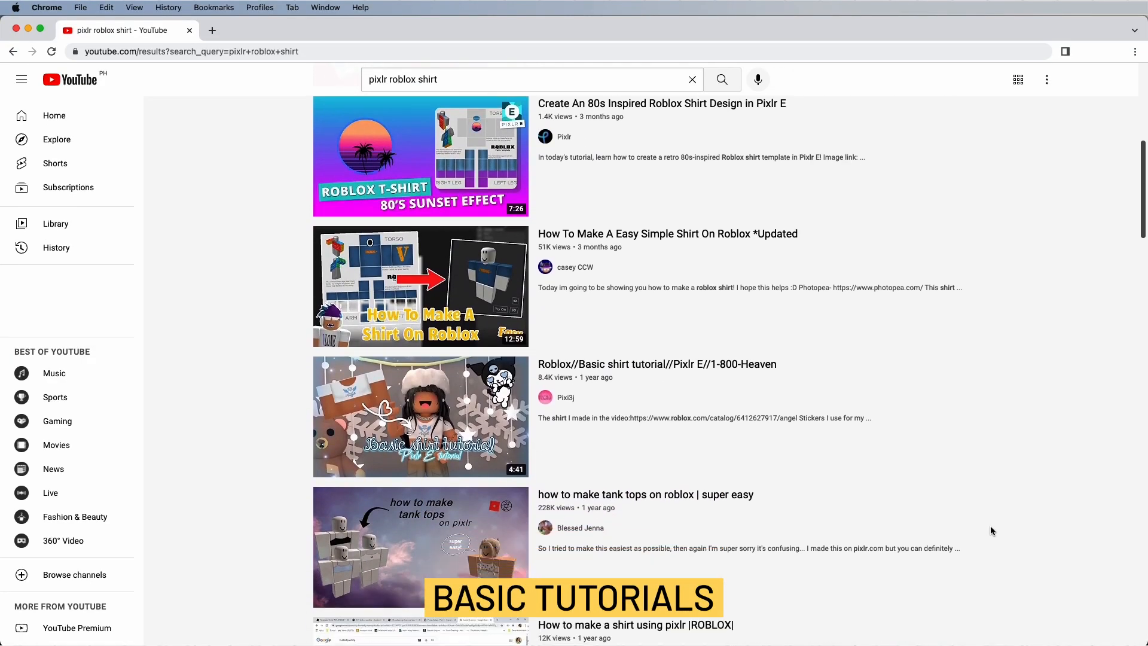
pyautogui.scroll(-3)
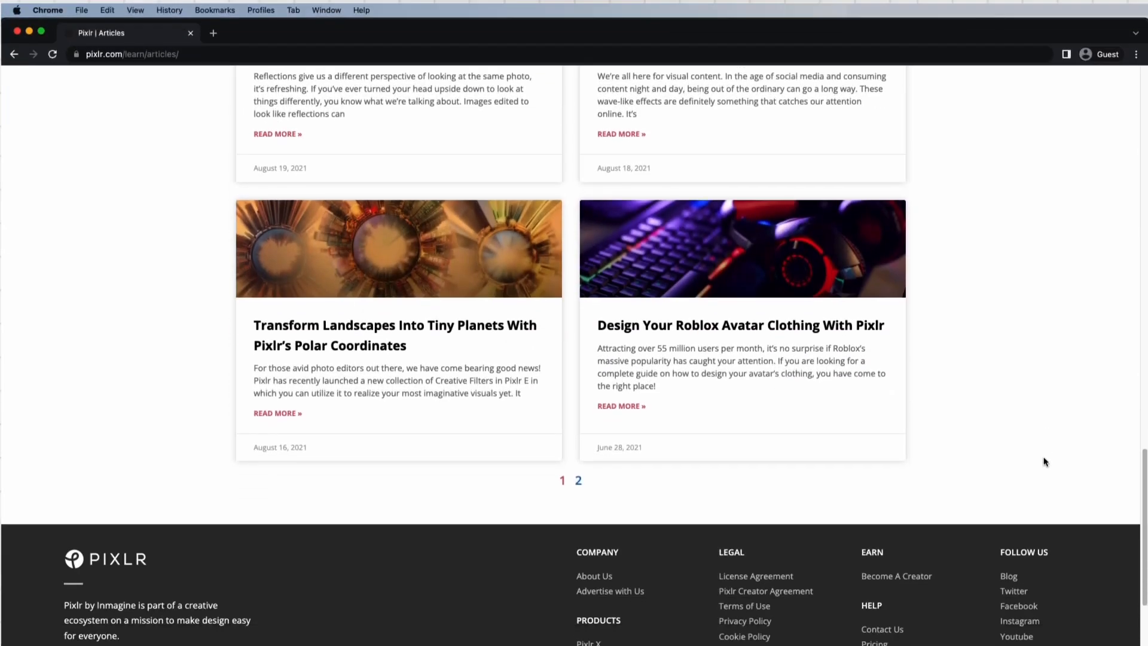
pyautogui.scroll(-3)
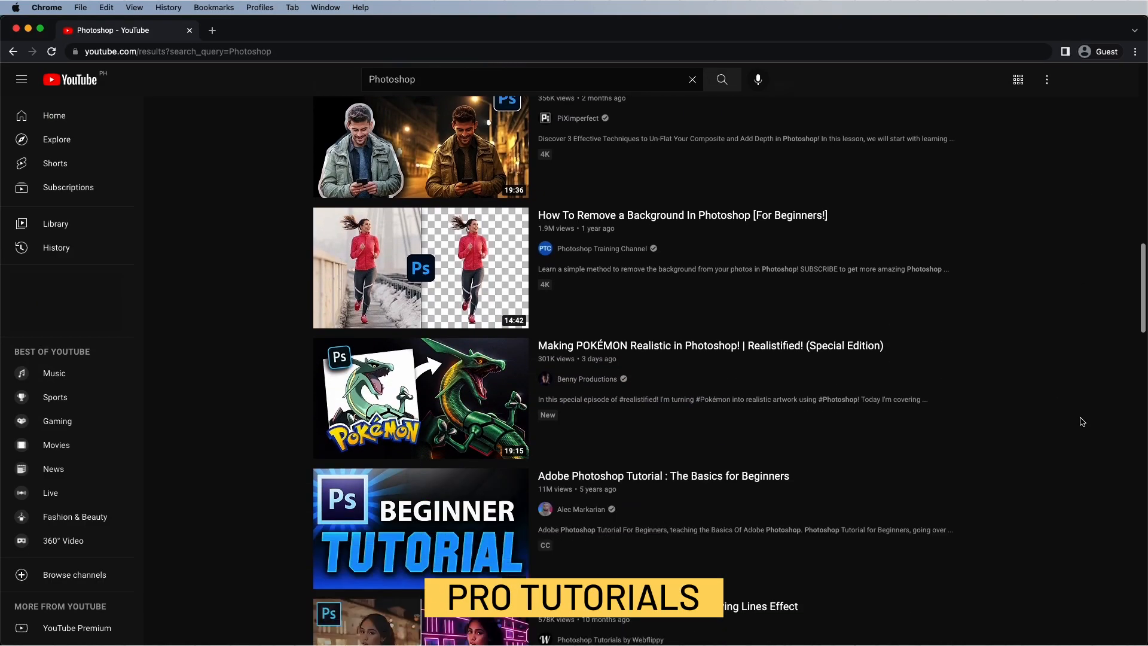
pyautogui.scroll(-3)
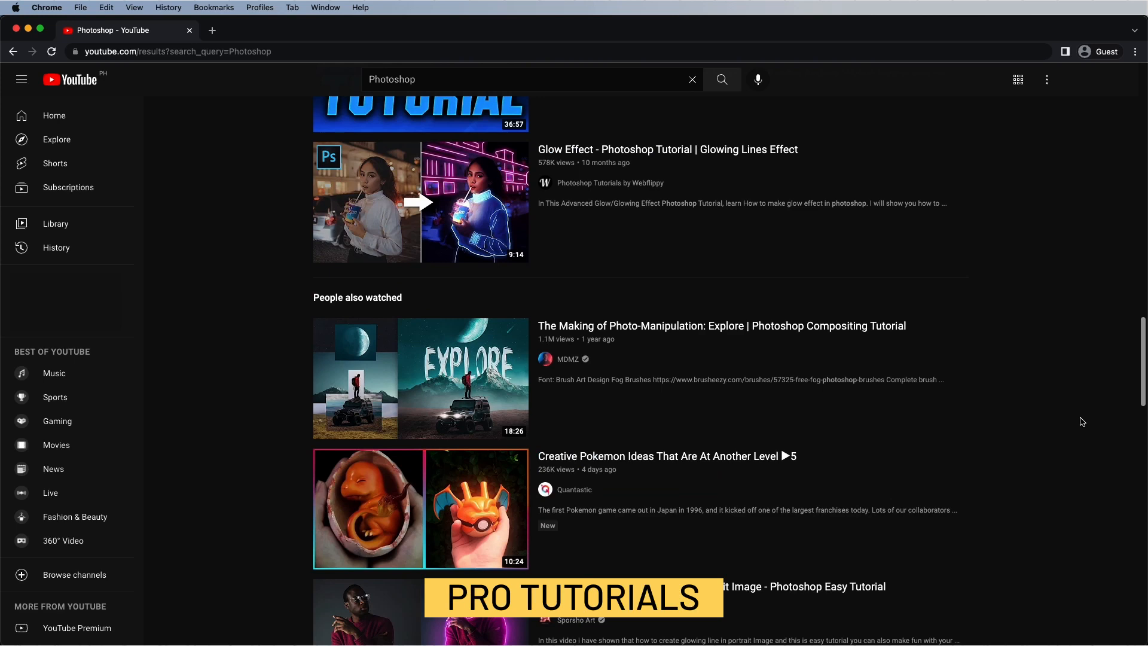
pyautogui.scroll(-3)
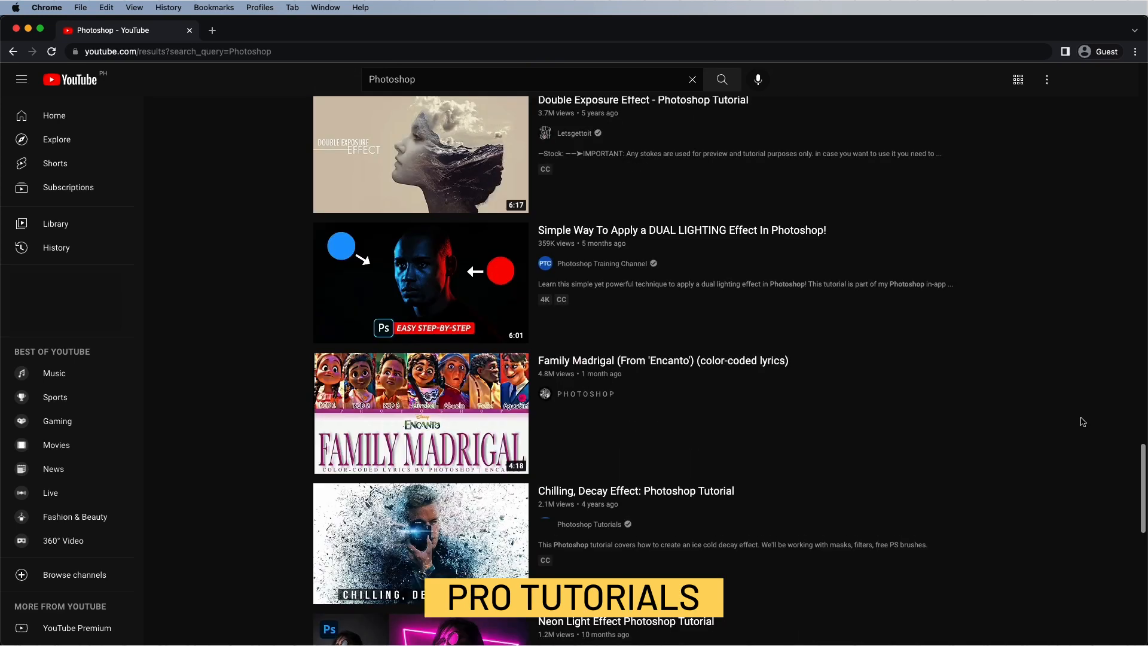
pyautogui.scroll(-3)
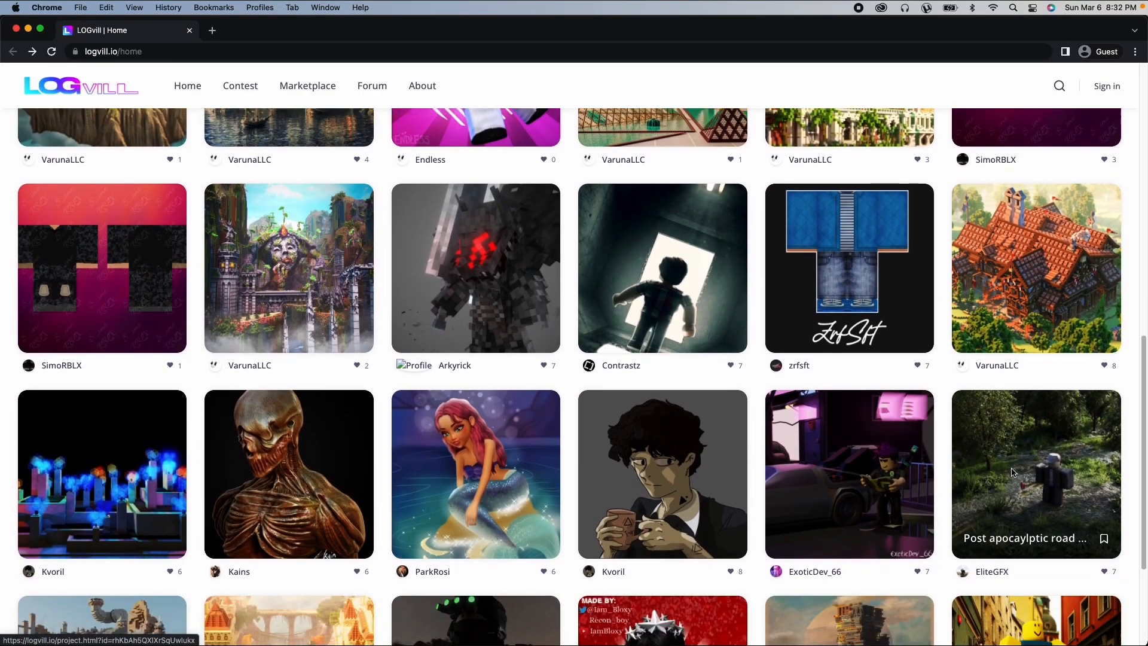
# - Scroll the logvill.io home page gallery and open a project tile
pyautogui.scroll(-3)
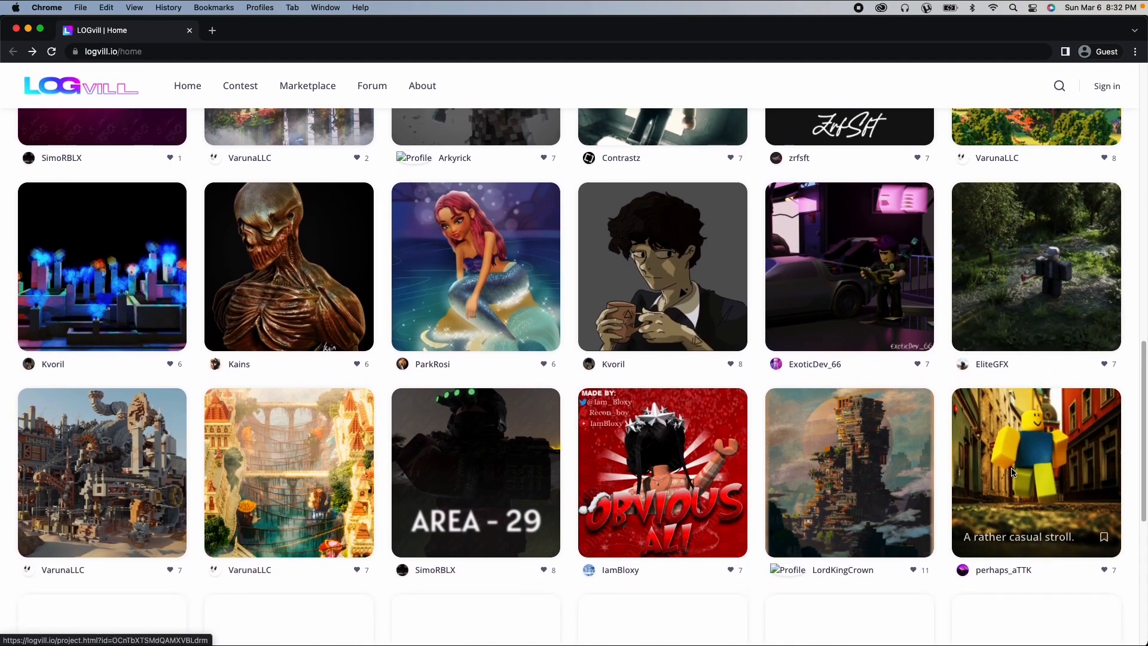
pyautogui.scroll(-3)
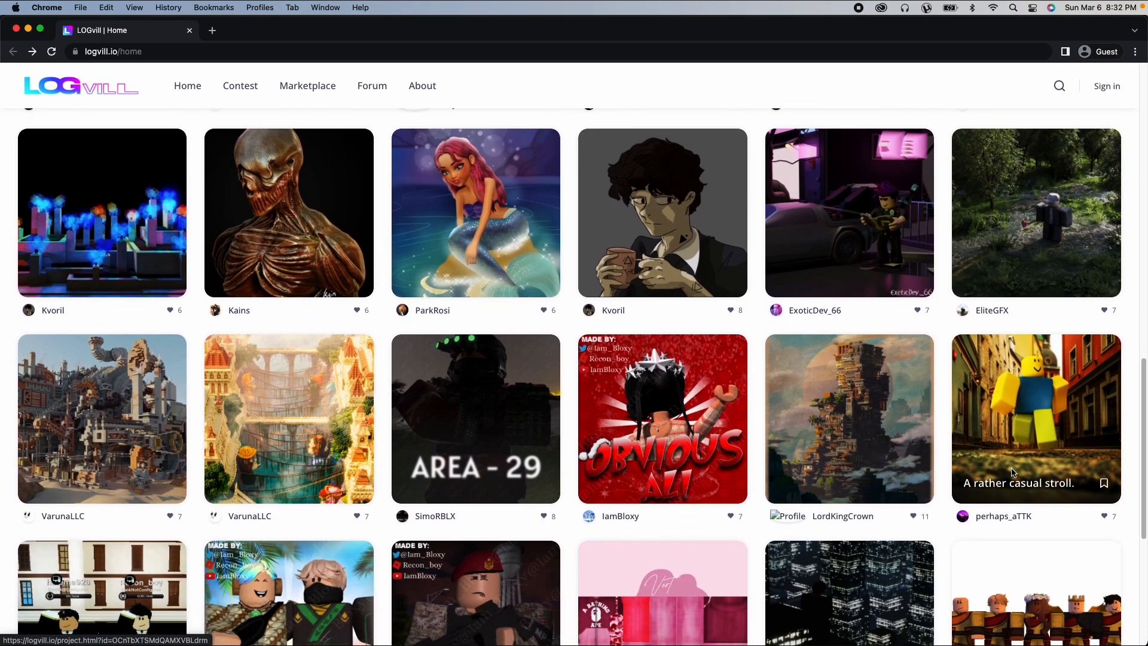
pyautogui.click(1035, 419)
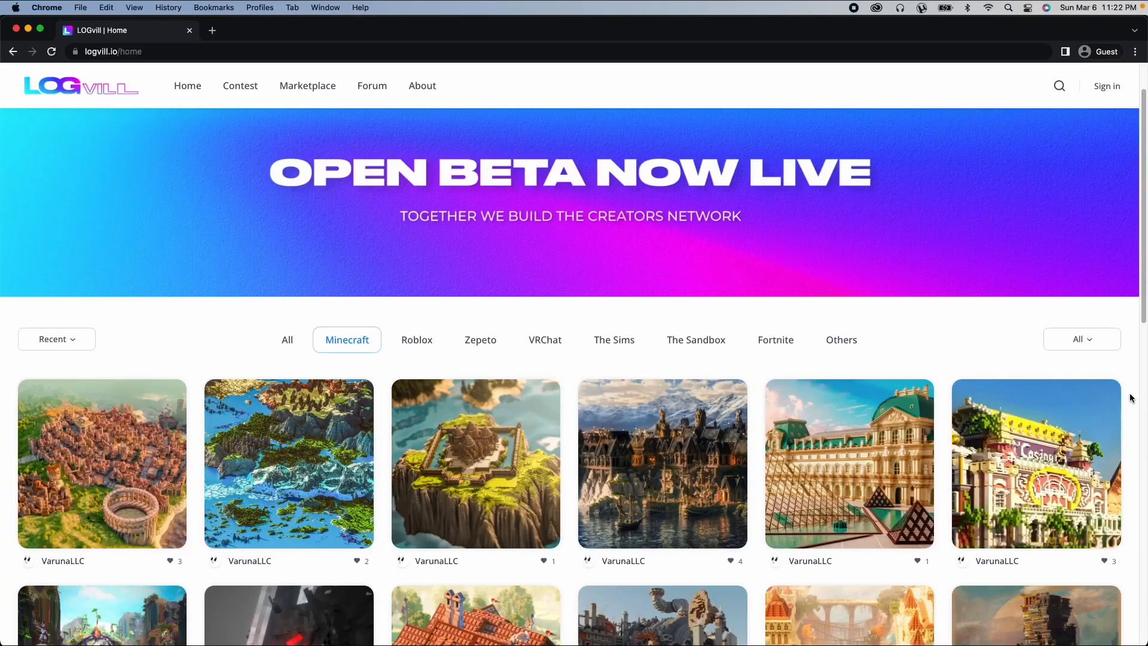
pyautogui.scroll(-3)
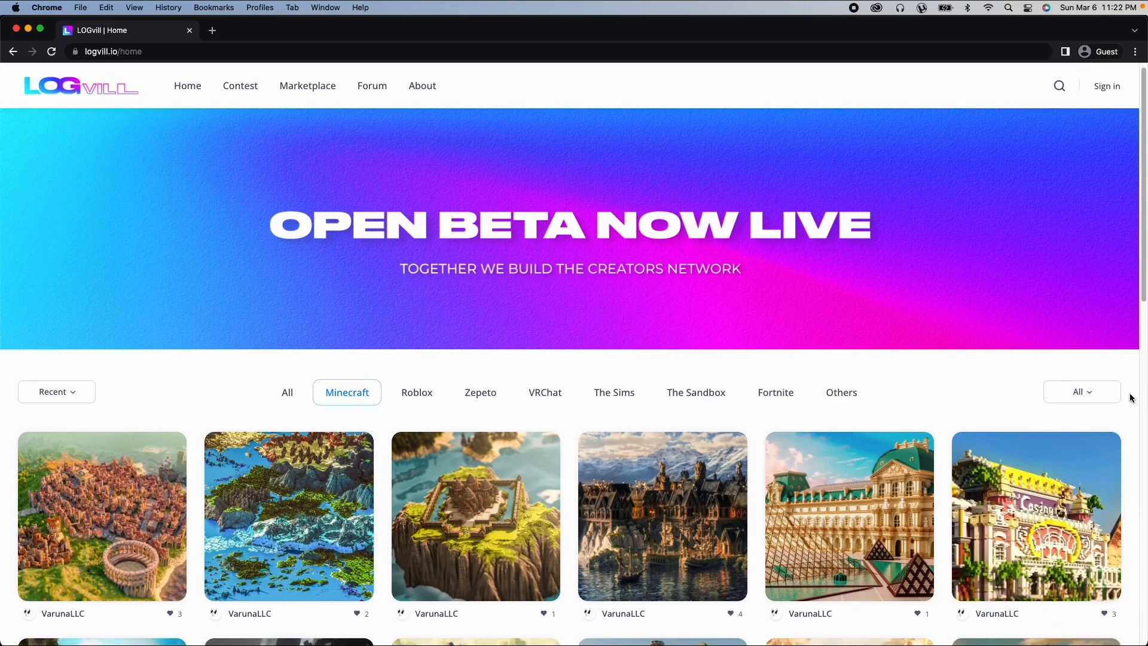